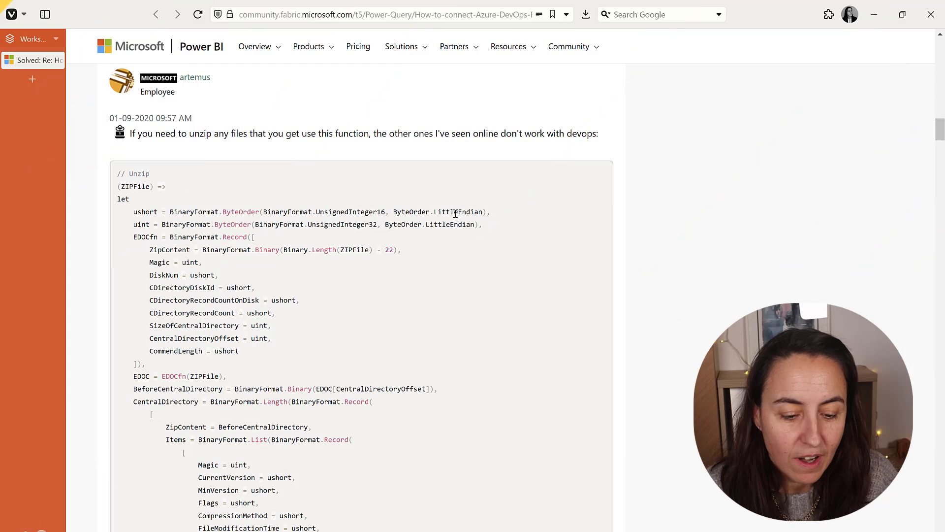
{"action": "mouse_move", "coordinate": [151, 144]}
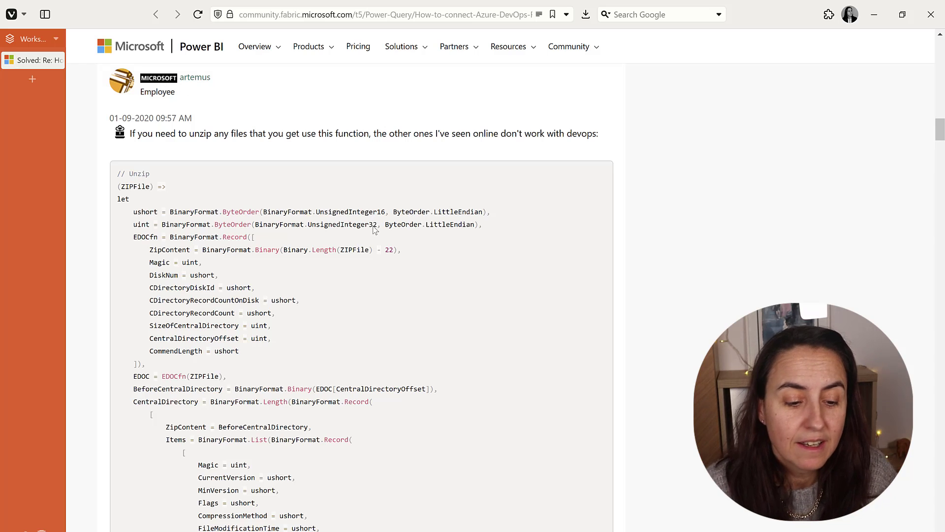
Scroll down through the forum post to the unzip function code
{"action": "scroll", "scroll_direction": "down", "scroll_amount": 3}
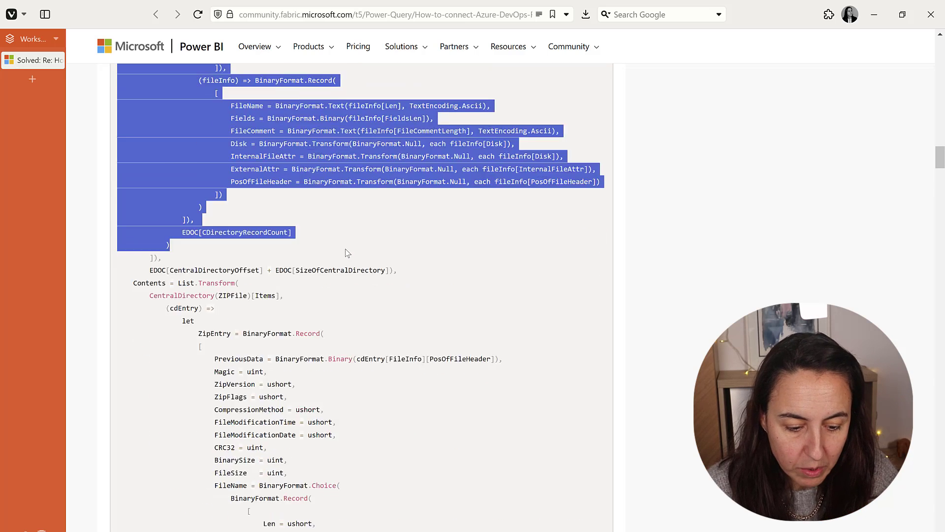
{"action": "scroll", "scroll_direction": "down", "scroll_amount": 3}
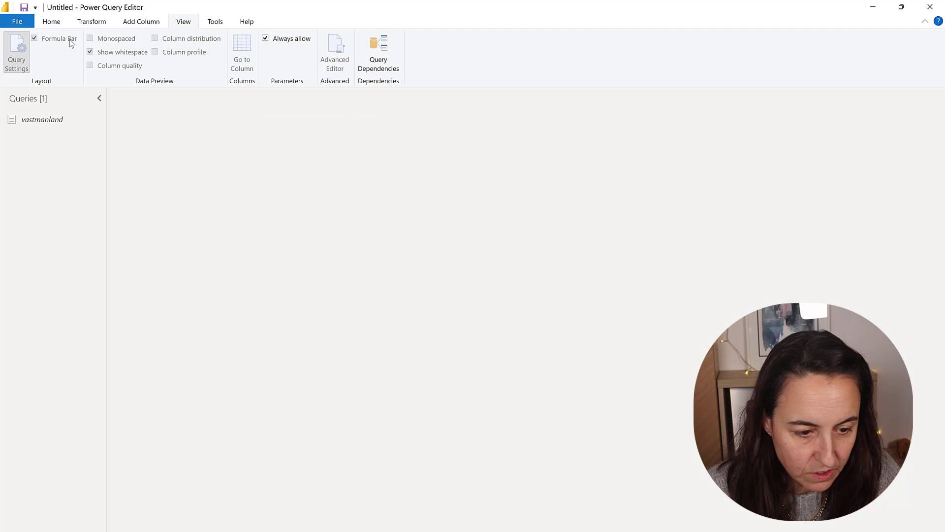
Create a blank query, paste the unzip function in Advanced Editor and name it unzip
{"action": "left_click", "coordinate": [51, 21]}
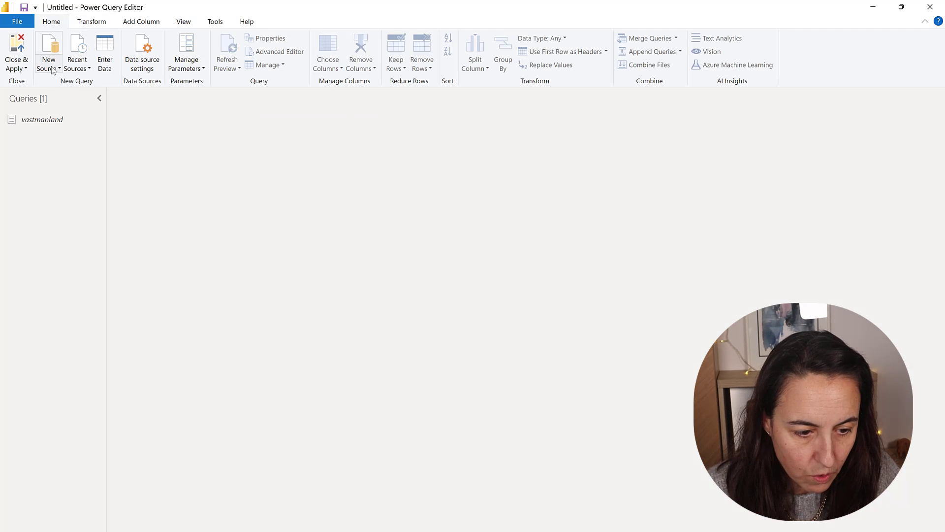
{"action": "left_click", "coordinate": [47, 49]}
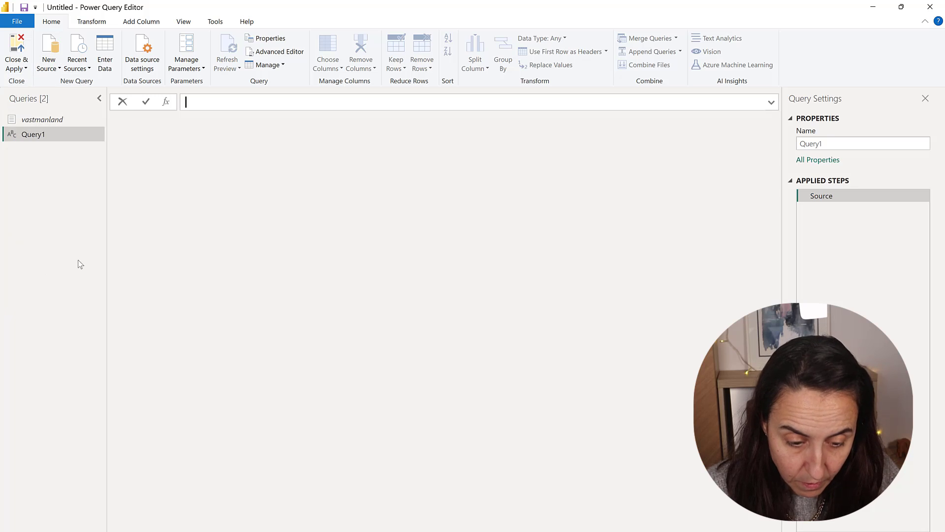
{"action": "left_click", "coordinate": [278, 51]}
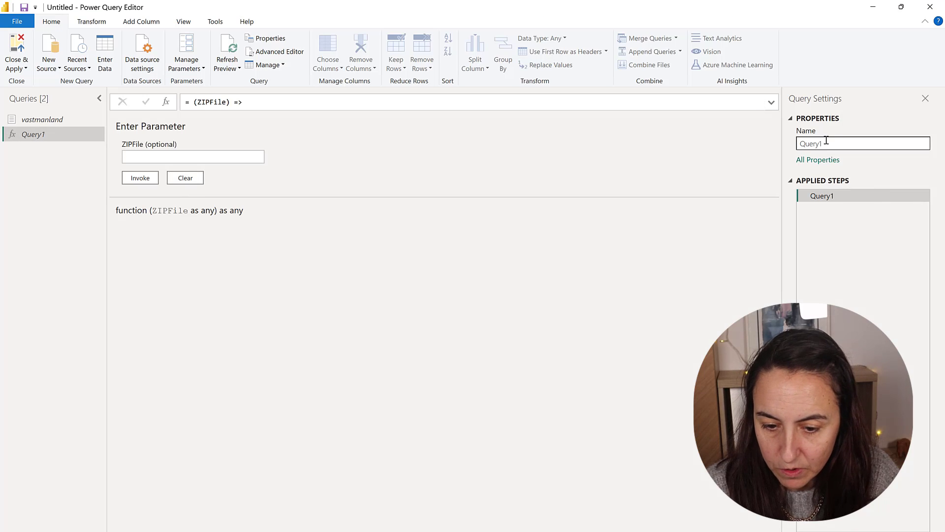
{"action": "type", "text": "unzip(Source"}
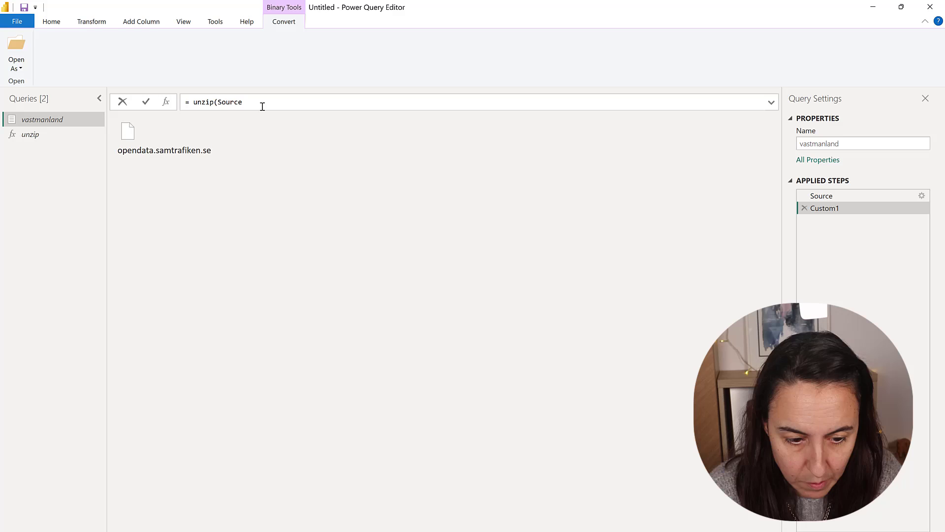
Apply the unzip call, convert the list to a table and expand Column1 into FileName and Content
{"action": "key", "text": "Enter"}
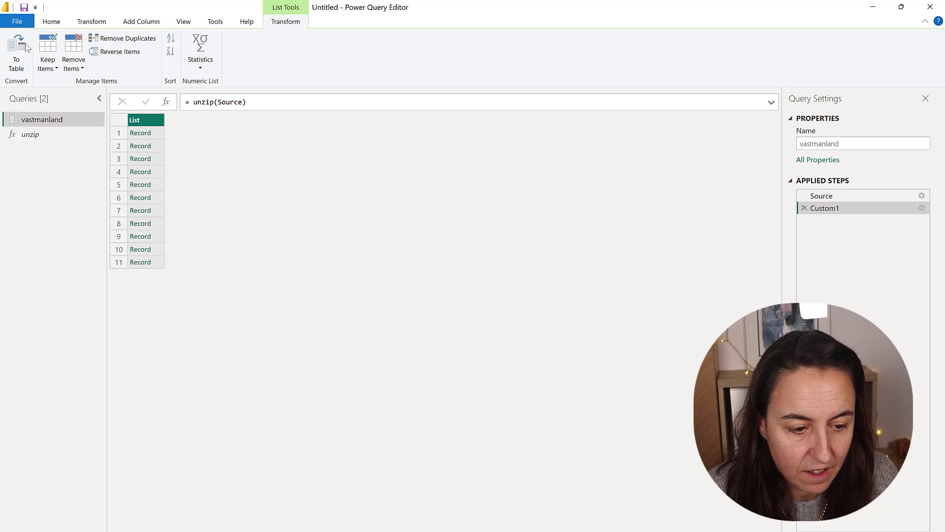
{"action": "left_click", "coordinate": [14, 49]}
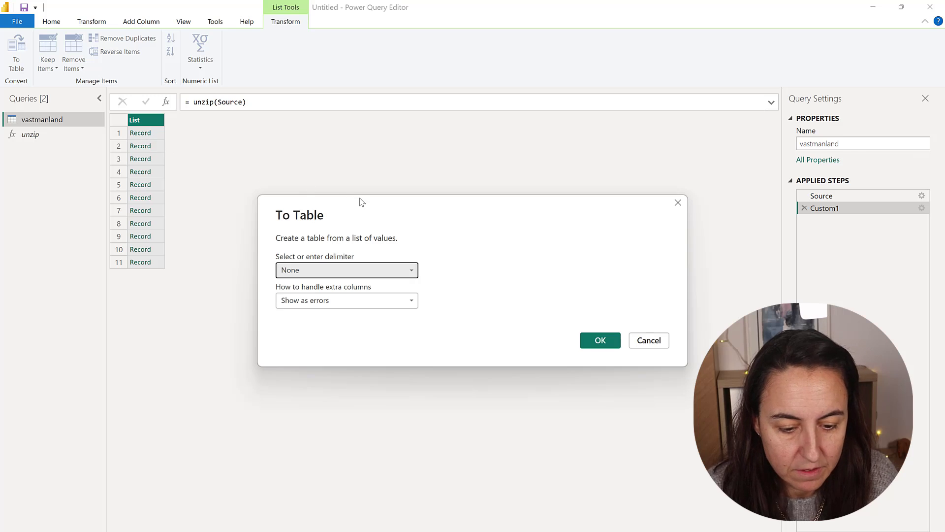
{"action": "mouse_move", "coordinate": [372, 303]}
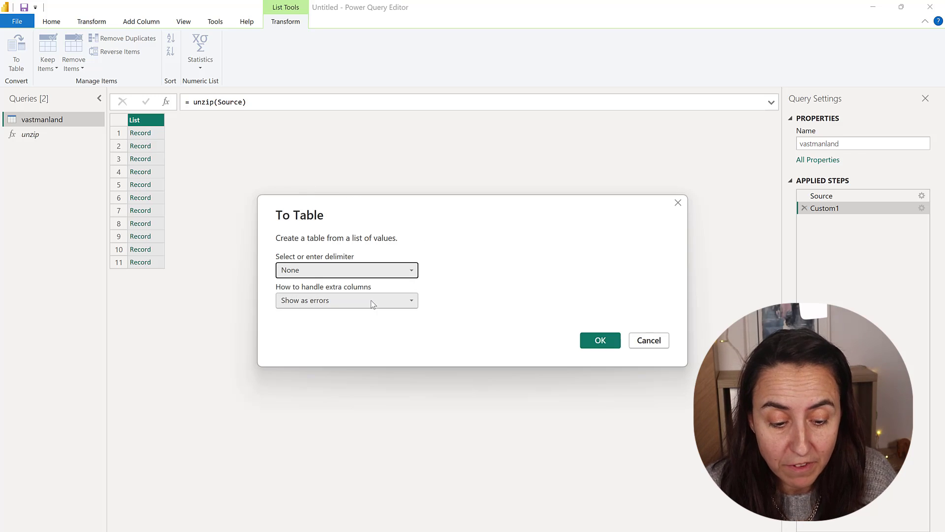
{"action": "left_click", "coordinate": [601, 339]}
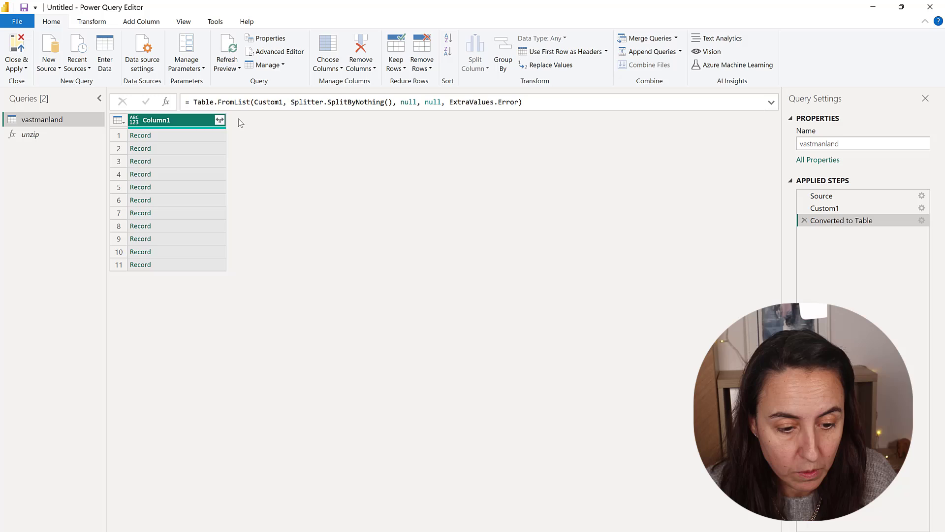
{"action": "left_click", "coordinate": [219, 120]}
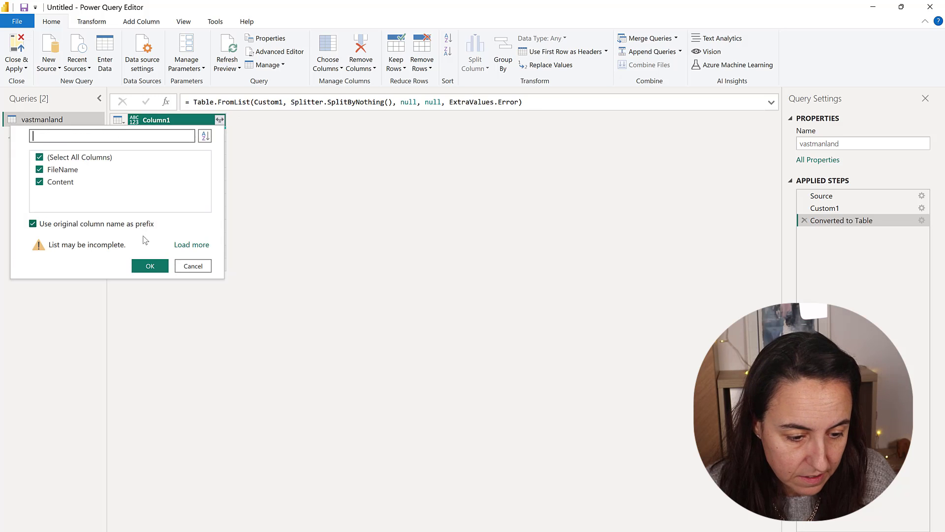
{"action": "left_click", "coordinate": [150, 266]}
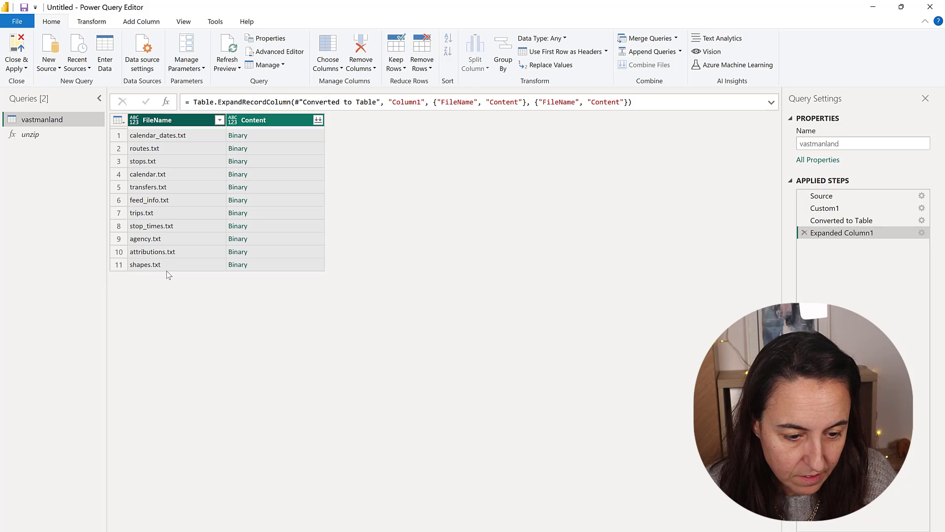